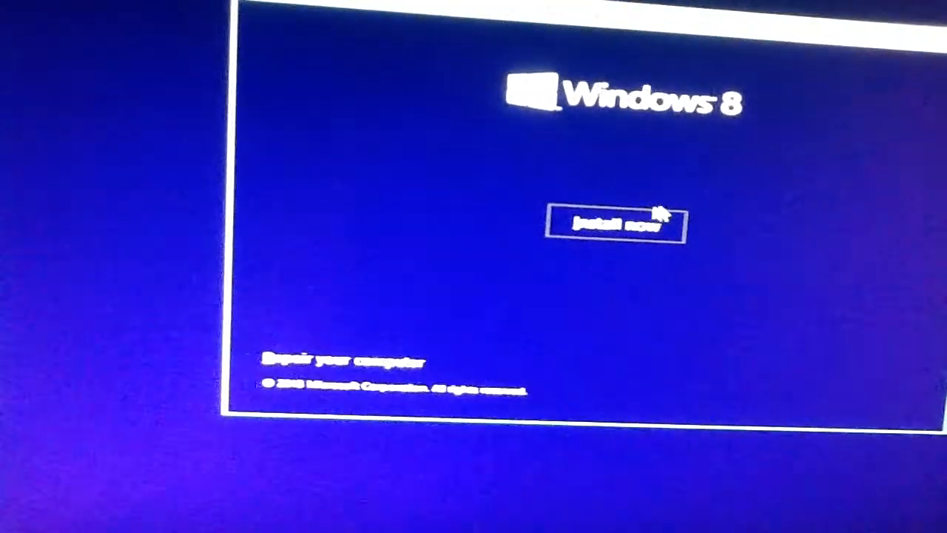
Start the Windows 8.1 Preview installation from the setup start screen with Install now.
{"action": "left_click", "coordinate": [617, 226]}
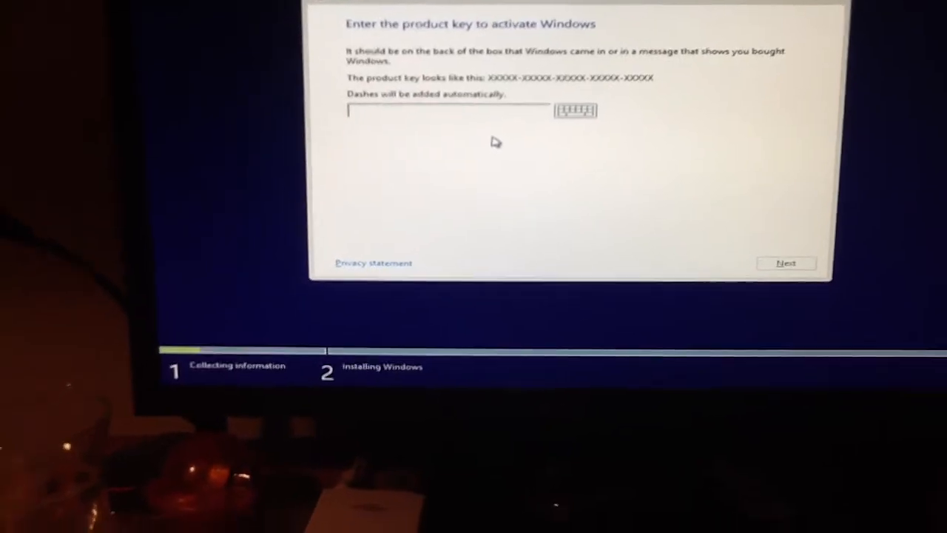
{"action": "type", "text": "NTTX3-RV7VB-T7X7F-QYYY-9Y92F"}
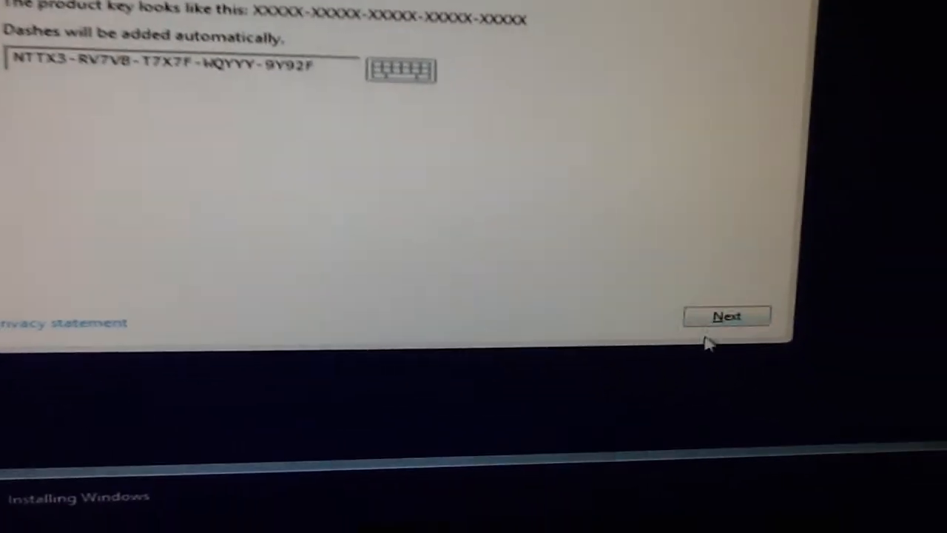
Submit the product key and accept the pre-release license terms.
{"action": "left_click", "coordinate": [727, 316]}
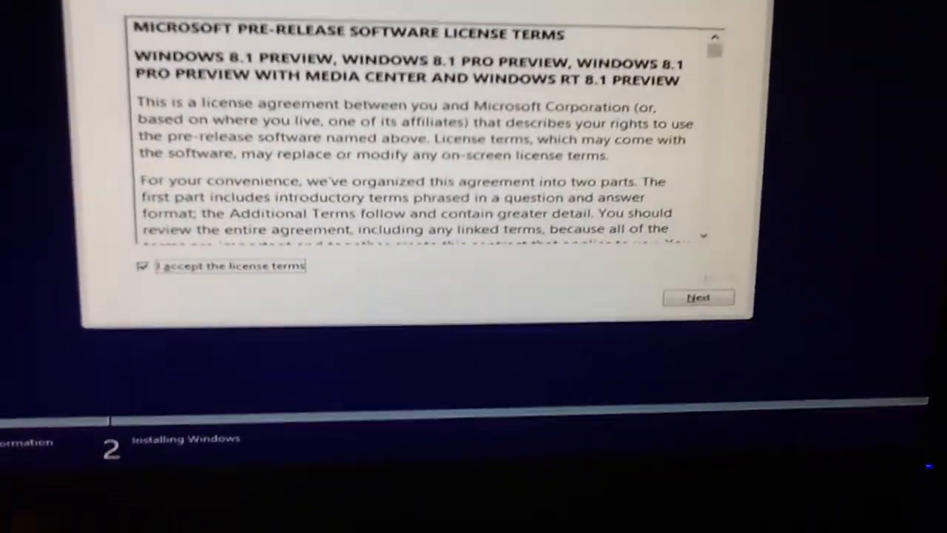
{"action": "left_click", "coordinate": [696, 297]}
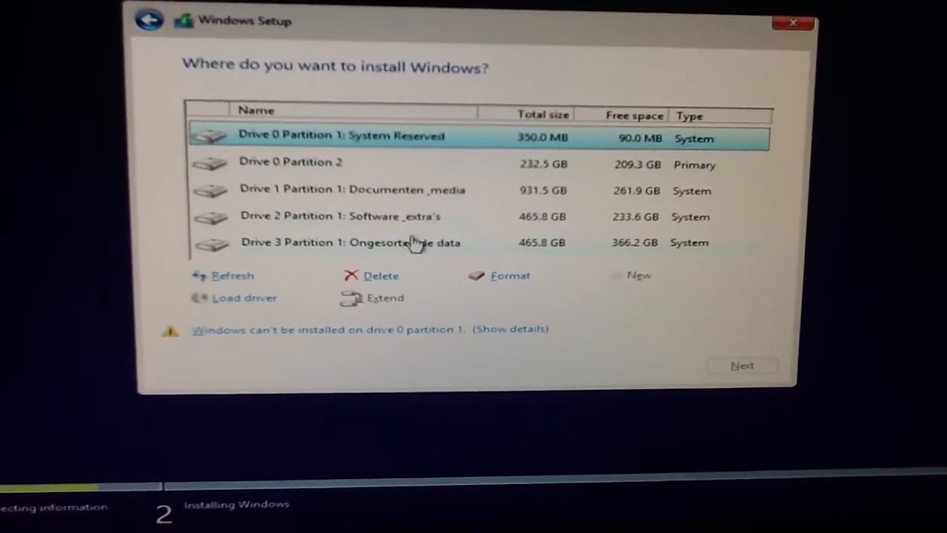
Delete Drive 0's partitions and install onto its 232.9 GB unallocated space.
{"action": "left_click", "coordinate": [379, 275]}
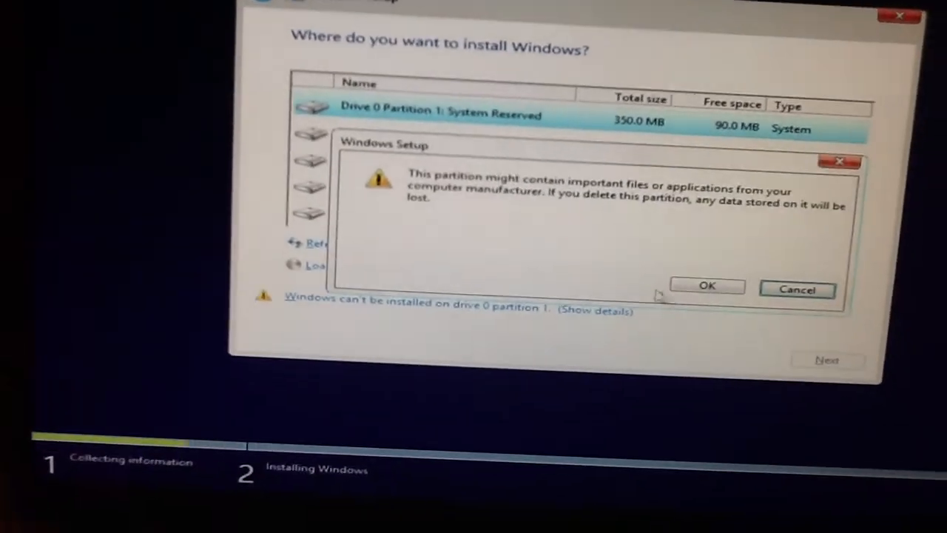
{"action": "left_click", "coordinate": [706, 287]}
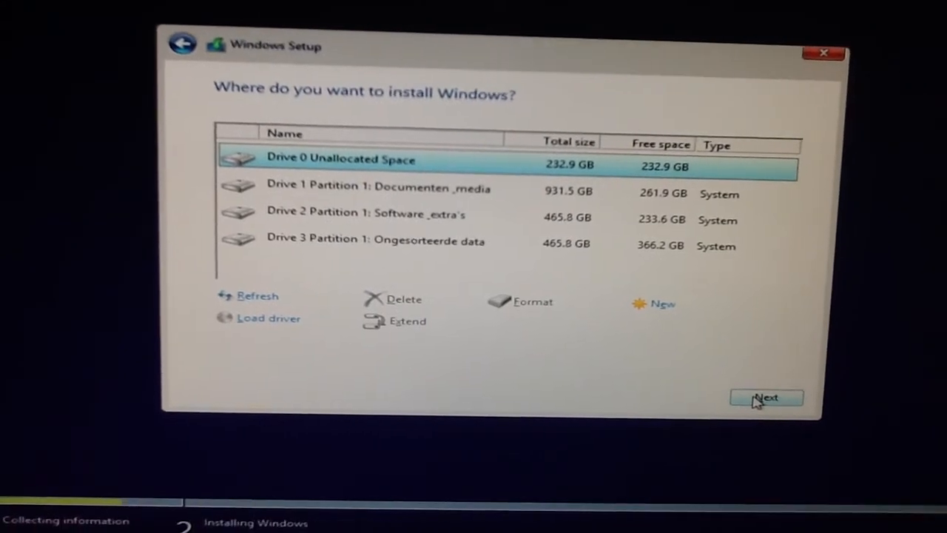
{"action": "left_click", "coordinate": [765, 398]}
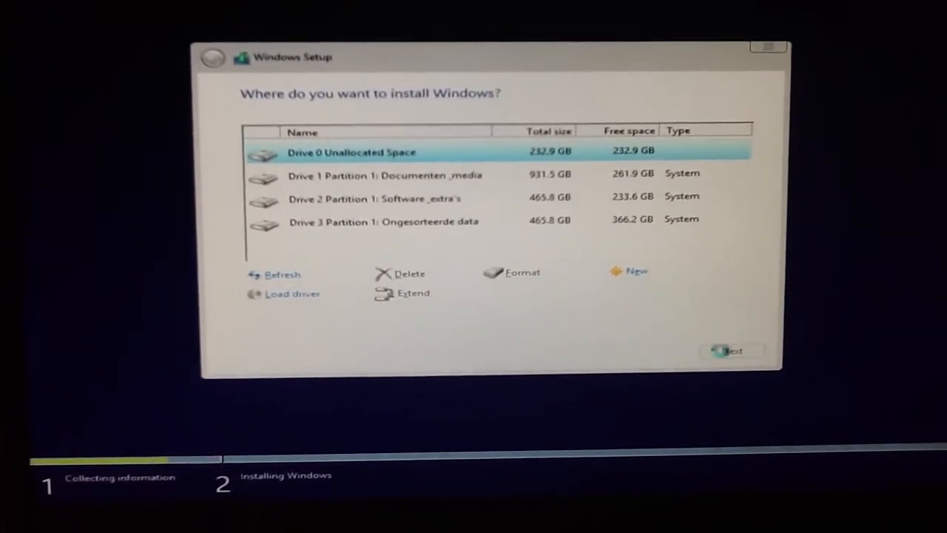
{"action": "left_click", "coordinate": [730, 350]}
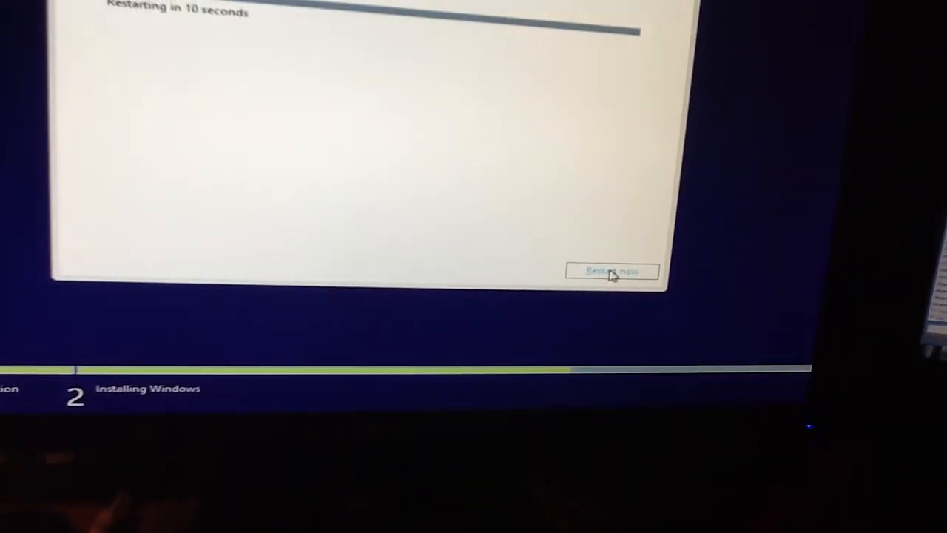
Restart the PC immediately instead of waiting for the countdown.
{"action": "left_click", "coordinate": [610, 271]}
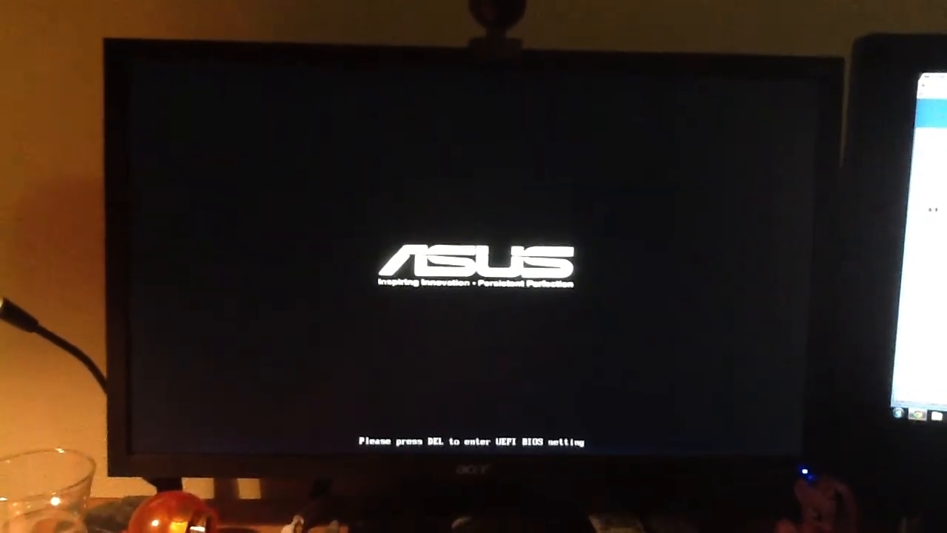